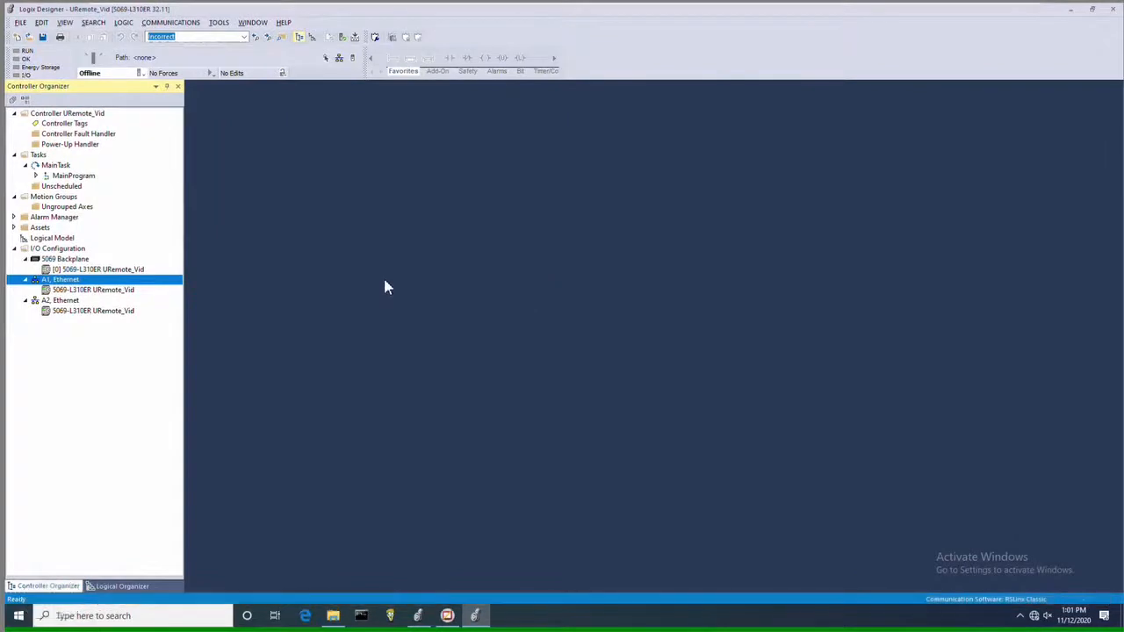
{"action": "mouse_move", "coordinate": [398, 288]}
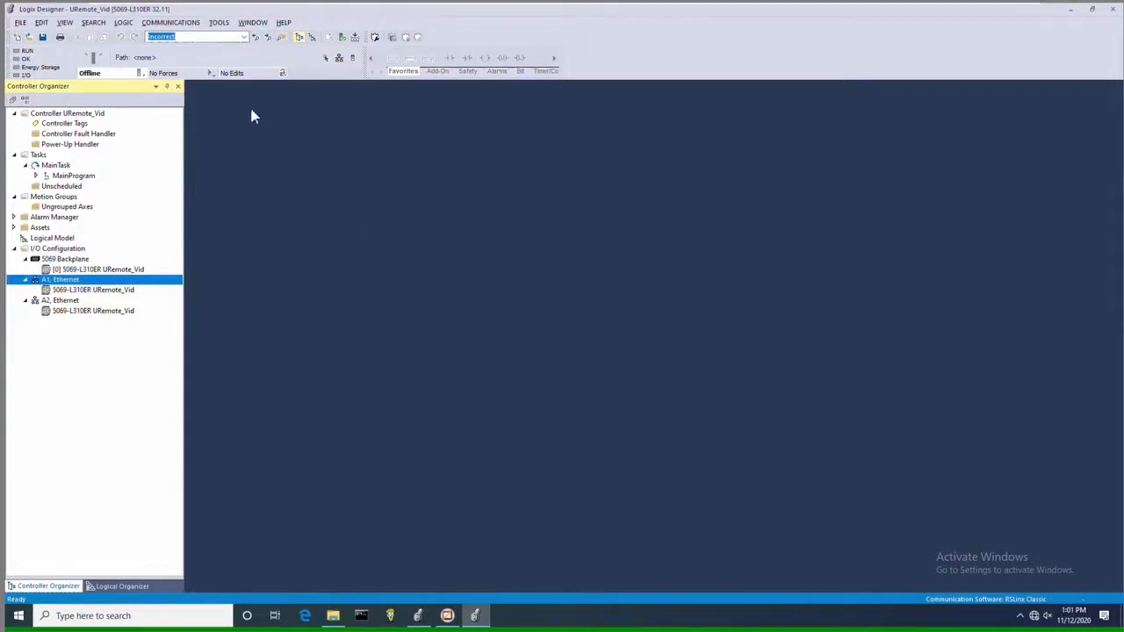
Step: Start the EDS Hardware Installation Tool from the Tools menu
{"action": "left_click", "coordinate": [217, 22]}
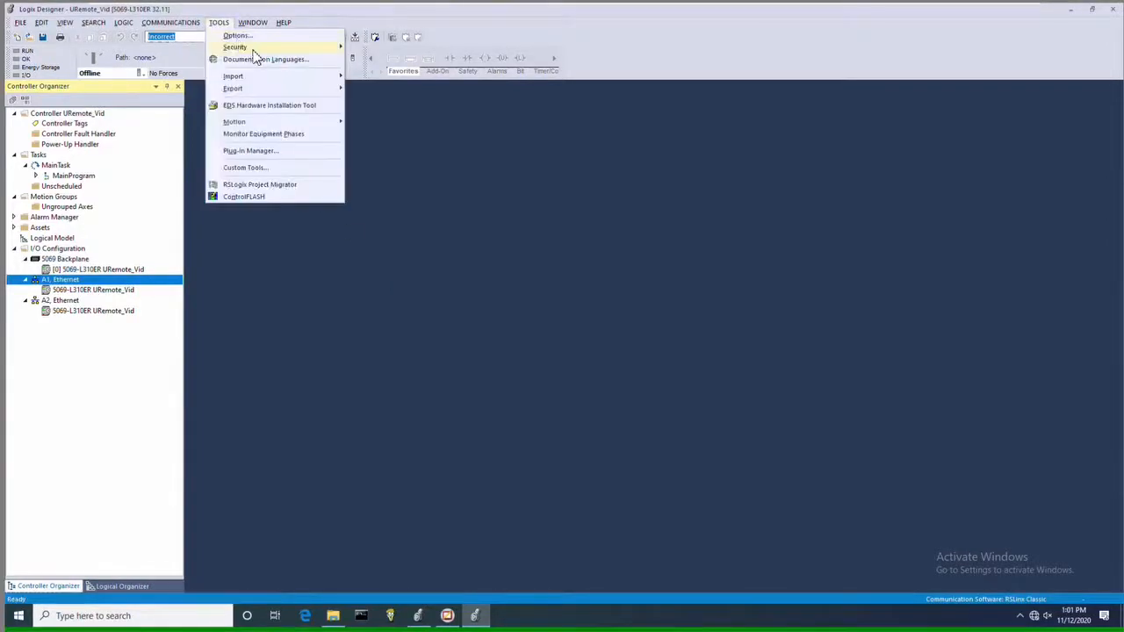
{"action": "mouse_move", "coordinate": [270, 105]}
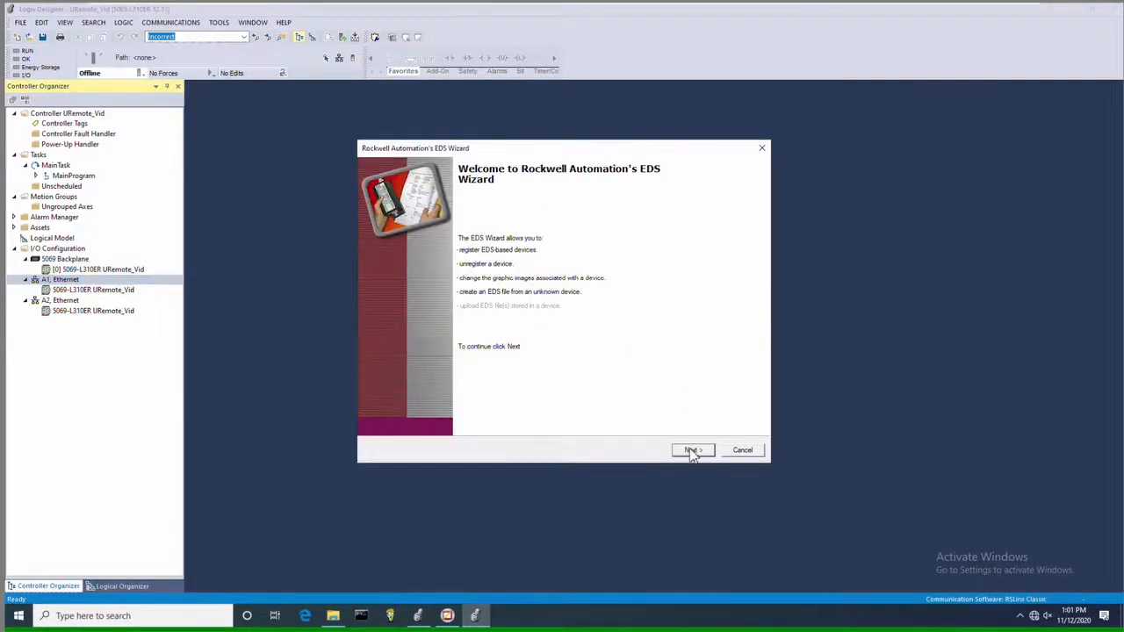
Step: Register the Weidmueller UR20-FBC-EIP EDS file through the EDS Wizard and finish
{"action": "left_click", "coordinate": [693, 450]}
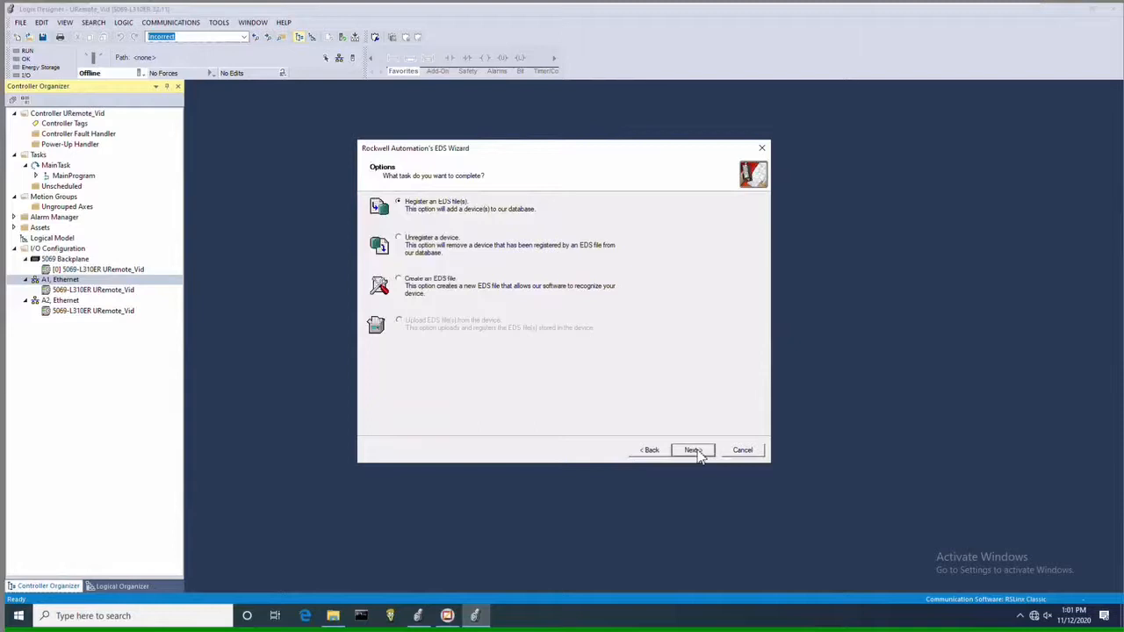
{"action": "left_click", "coordinate": [693, 449]}
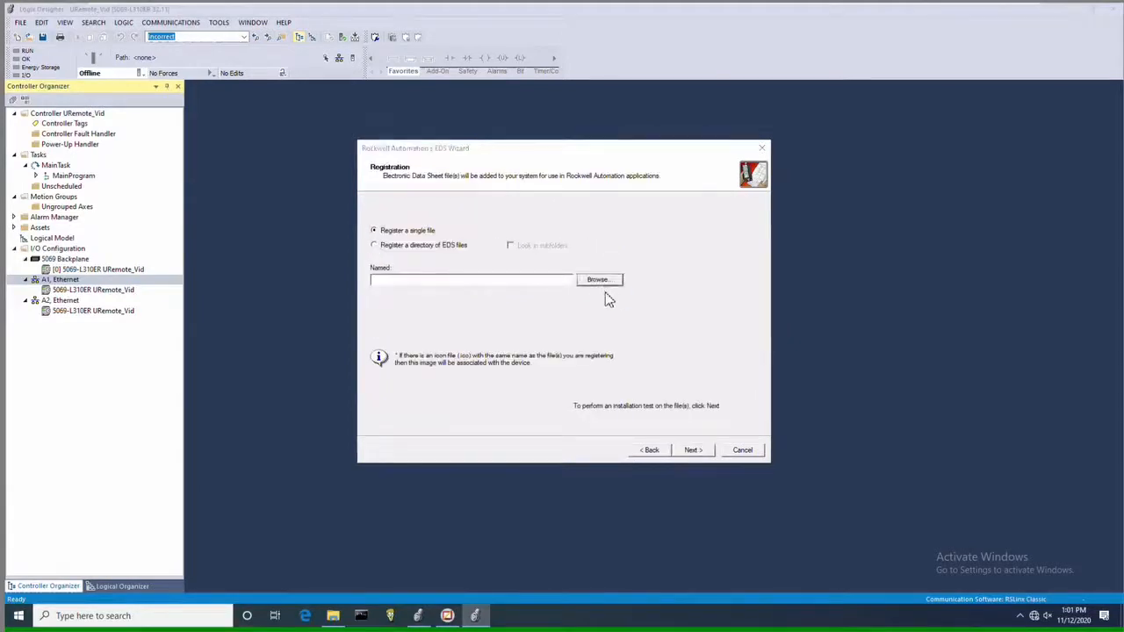
{"action": "left_click", "coordinate": [598, 279]}
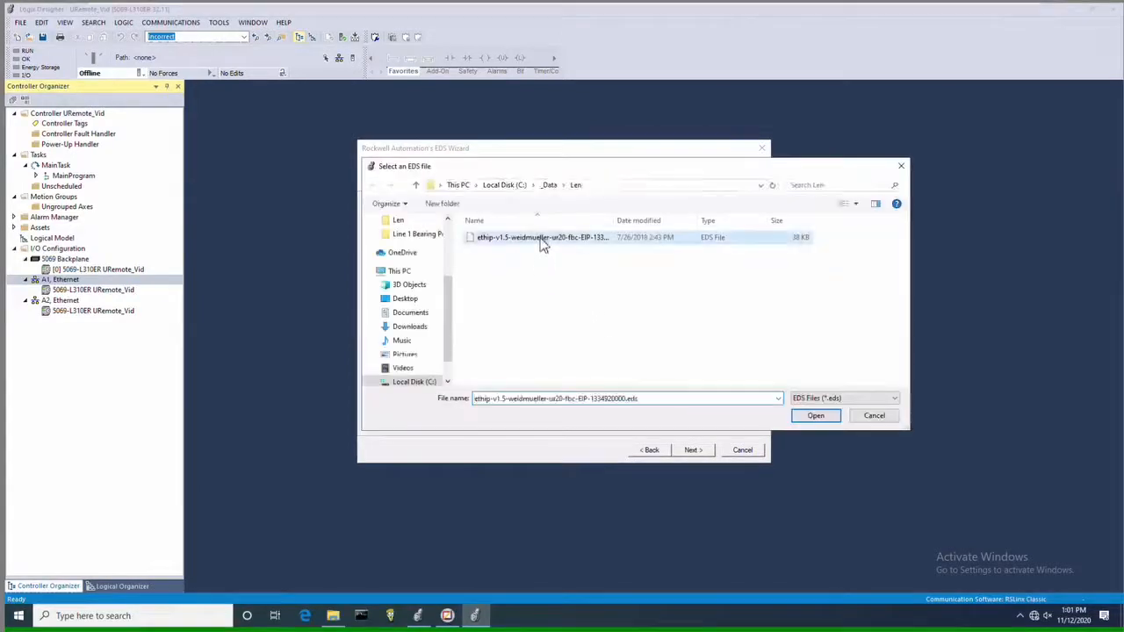
{"action": "left_click", "coordinate": [815, 415]}
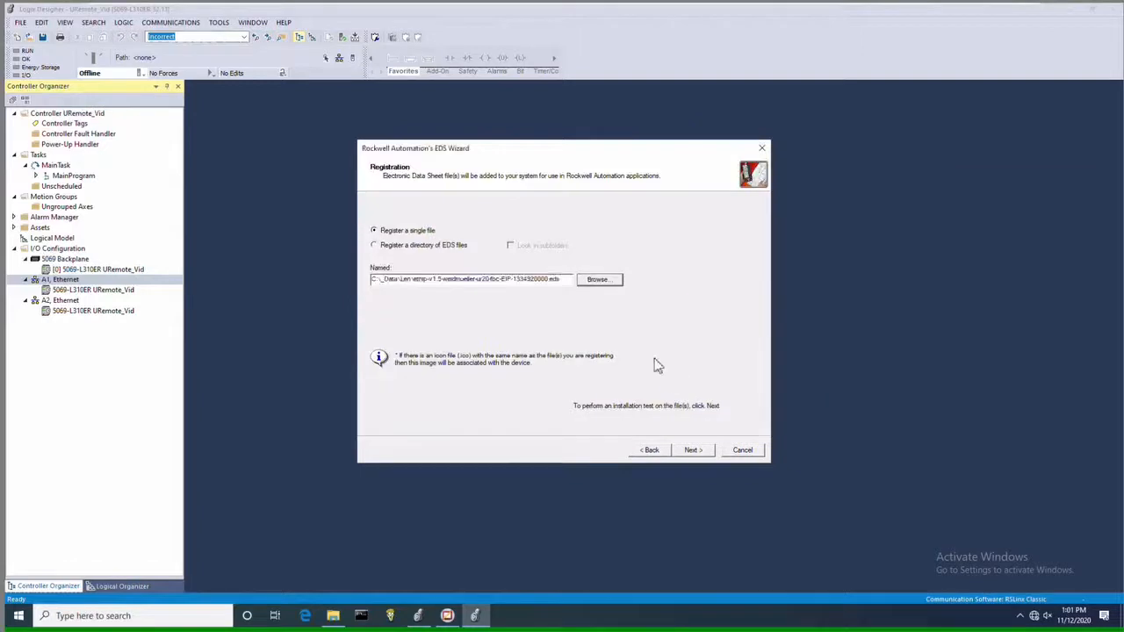
{"action": "left_click", "coordinate": [693, 450]}
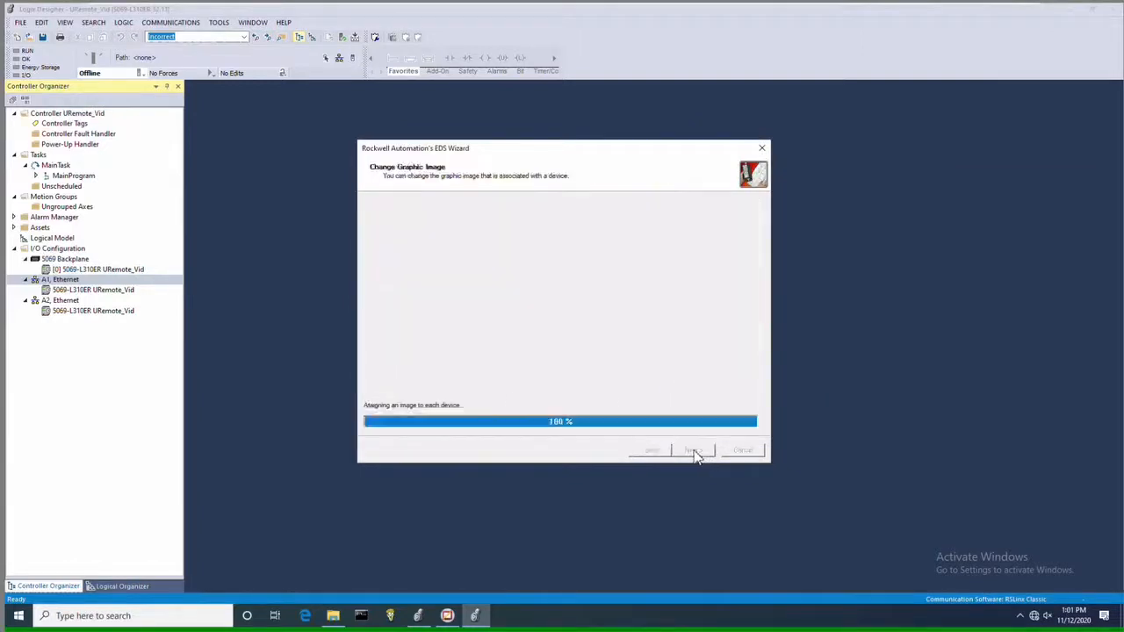
{"action": "left_click", "coordinate": [693, 449]}
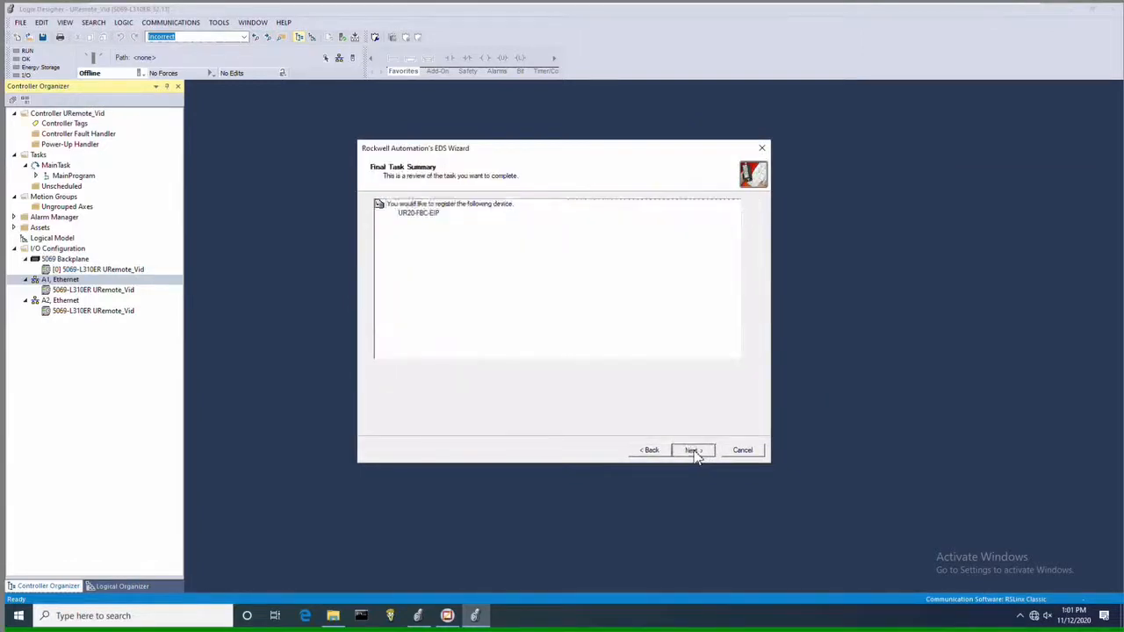
{"action": "left_click", "coordinate": [693, 449]}
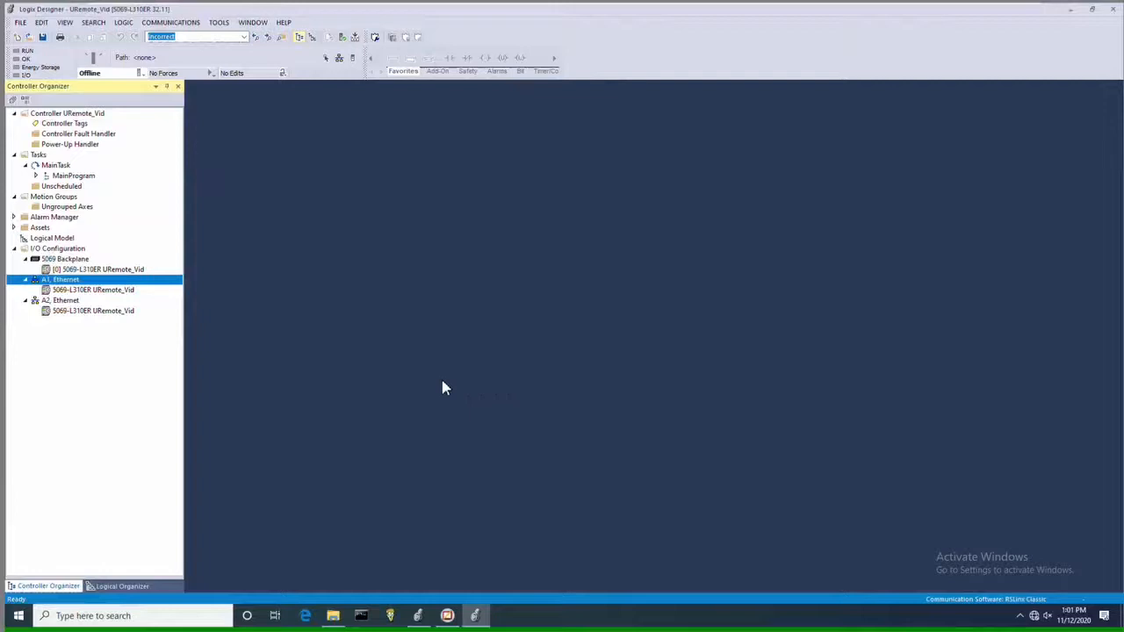
{"action": "mouse_move", "coordinate": [86, 290]}
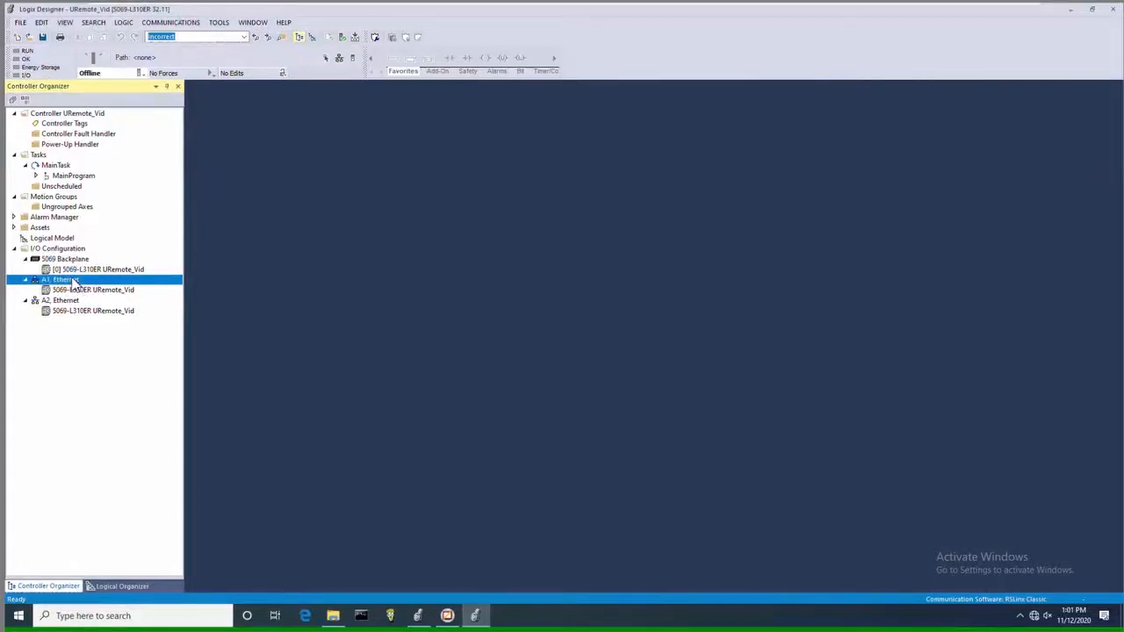
Step: Create a new UR20-FBC-EIP module under A1, Ethernet, found by searching 'weidm'
{"action": "right_click", "coordinate": [63, 280]}
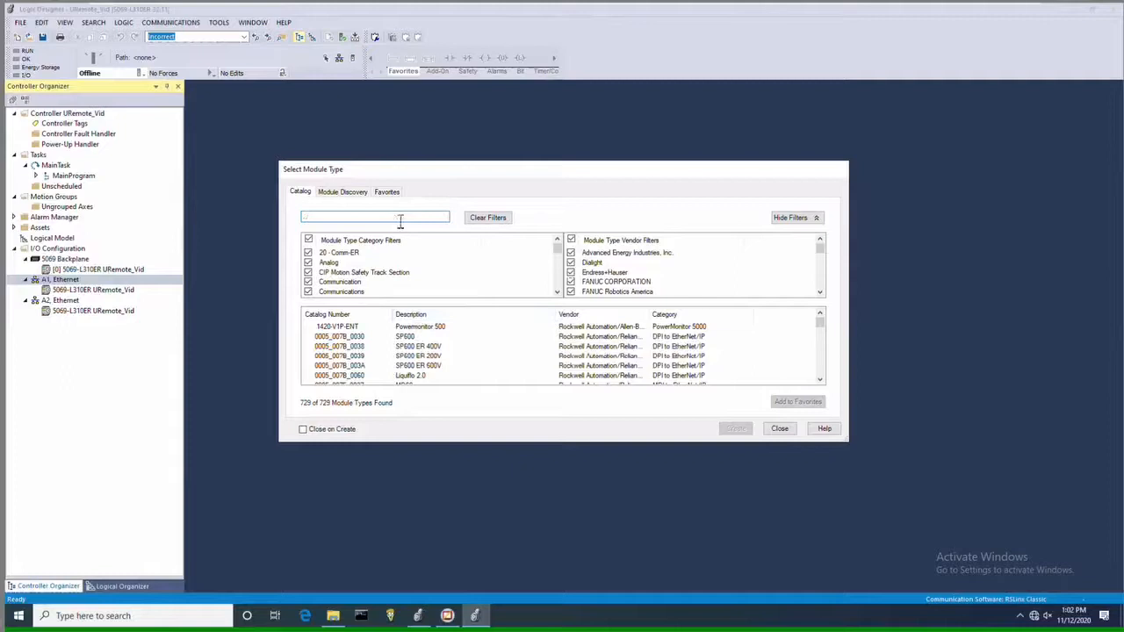
{"action": "type", "text": "weidmueller"}
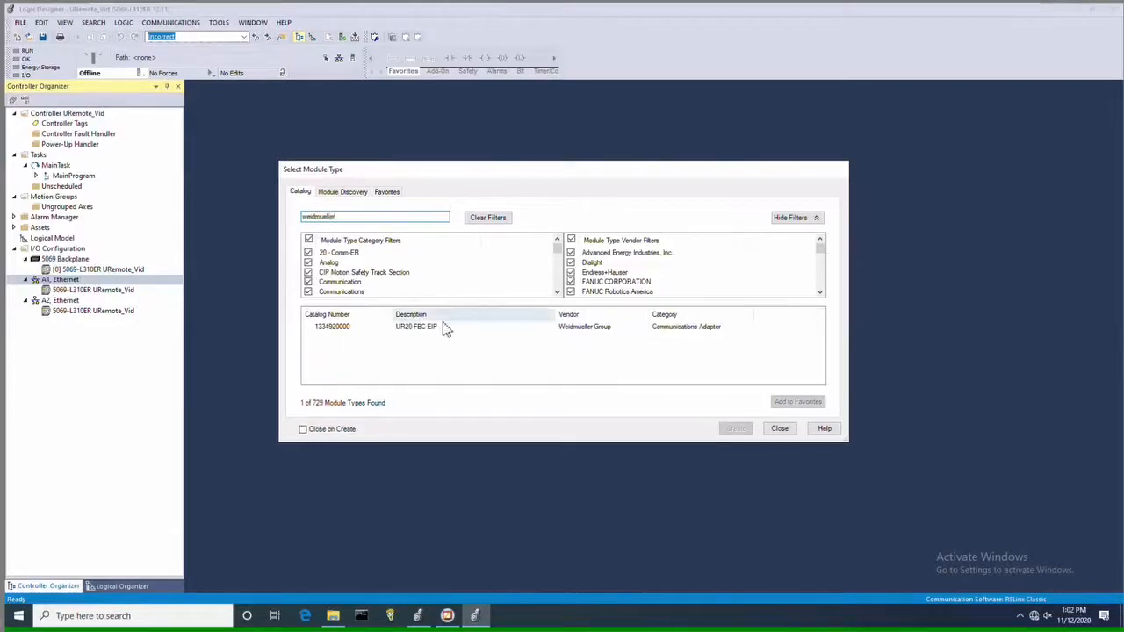
{"action": "left_click", "coordinate": [417, 326]}
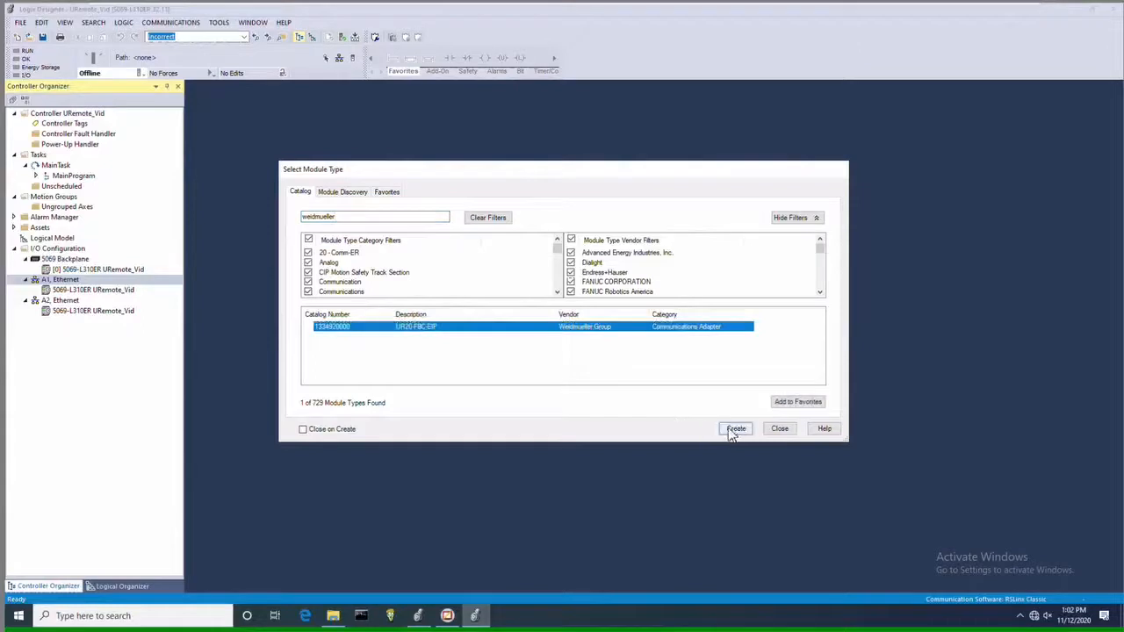
{"action": "left_click", "coordinate": [736, 429]}
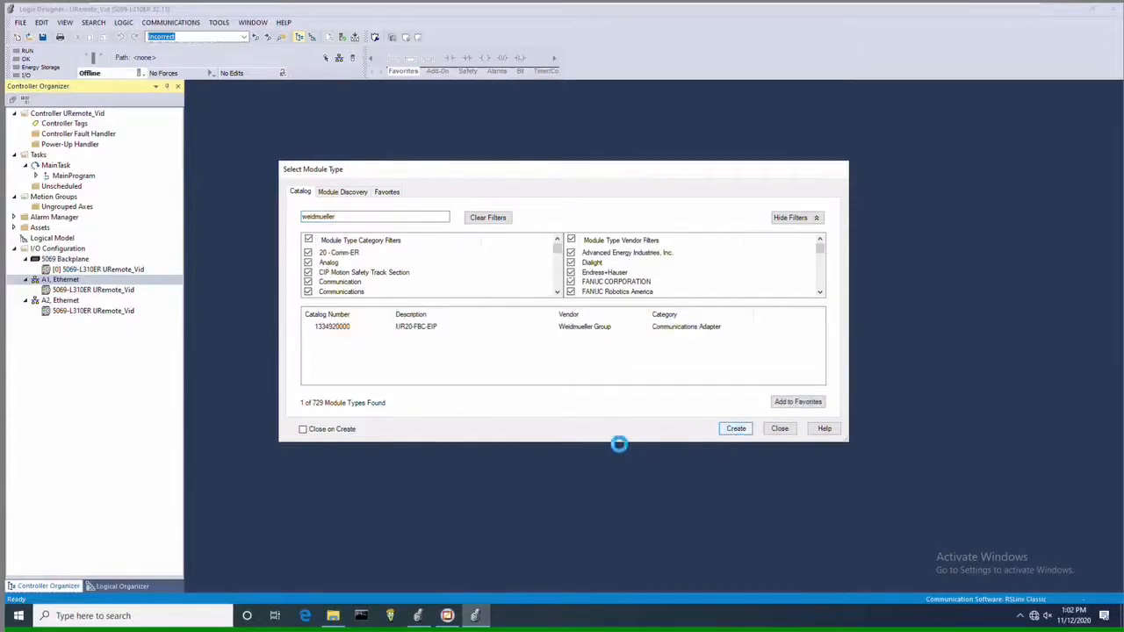
{"action": "left_click", "coordinate": [735, 429]}
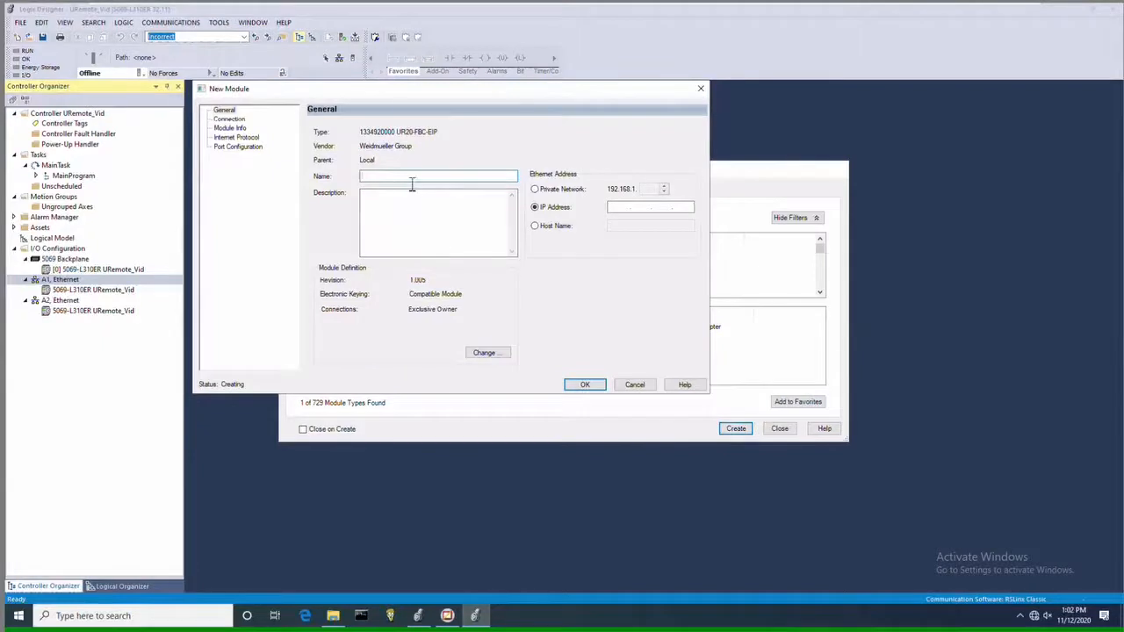
Step: Name the module URemote at IP 192.168.1.10 and open Module Definition
{"action": "type", "text": "URemote"}
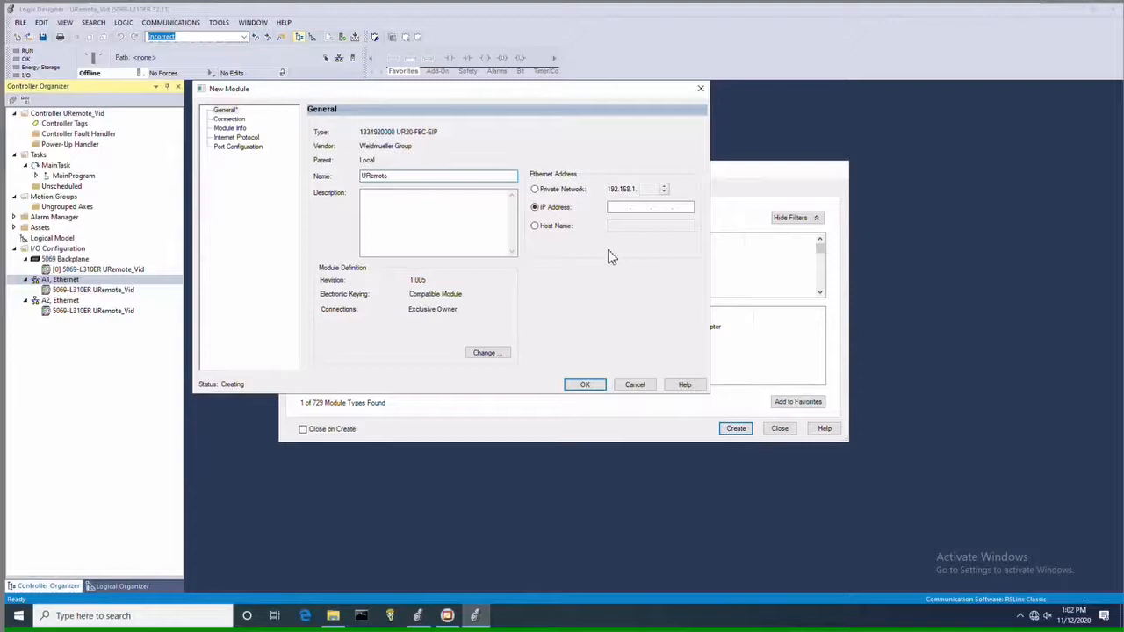
{"action": "type", "text": "192.168.1."}
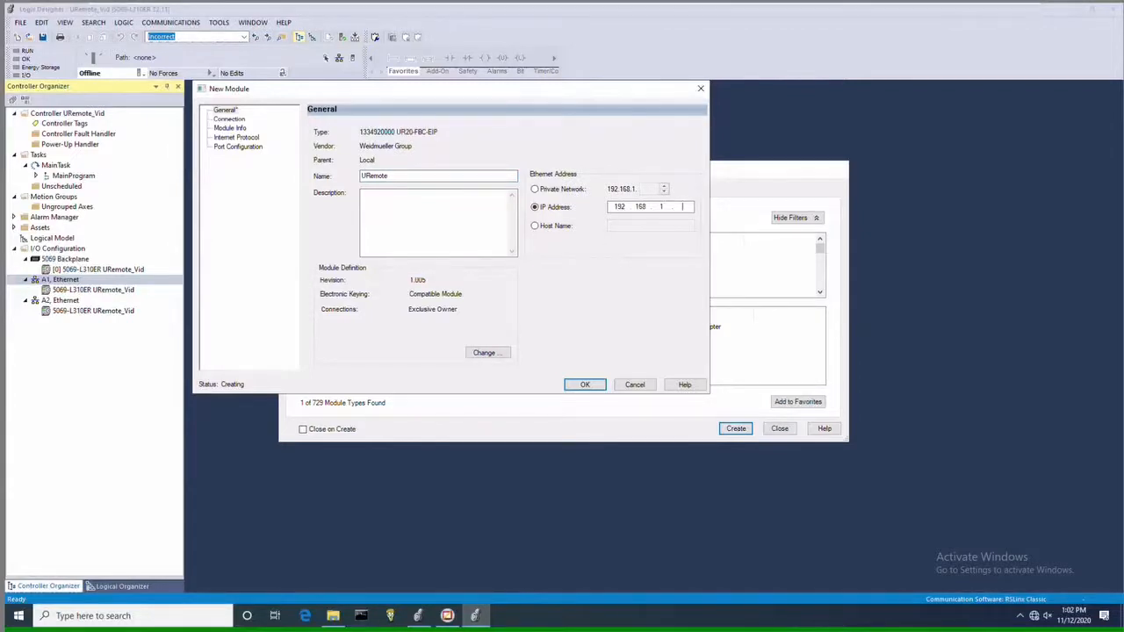
{"action": "type", "text": "10"}
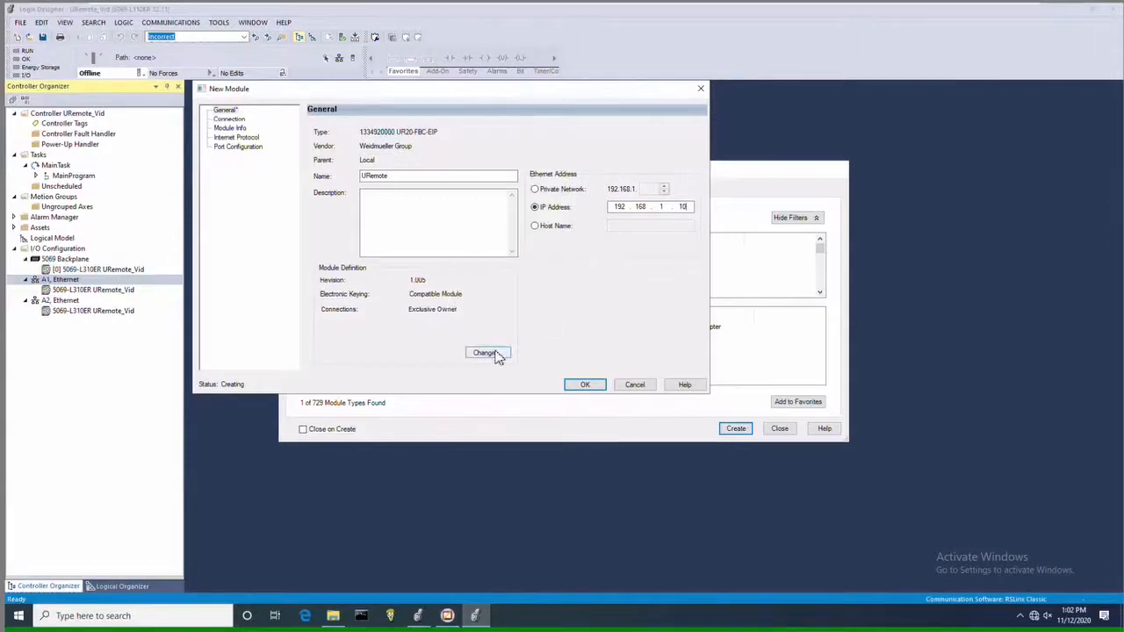
{"action": "left_click", "coordinate": [486, 352]}
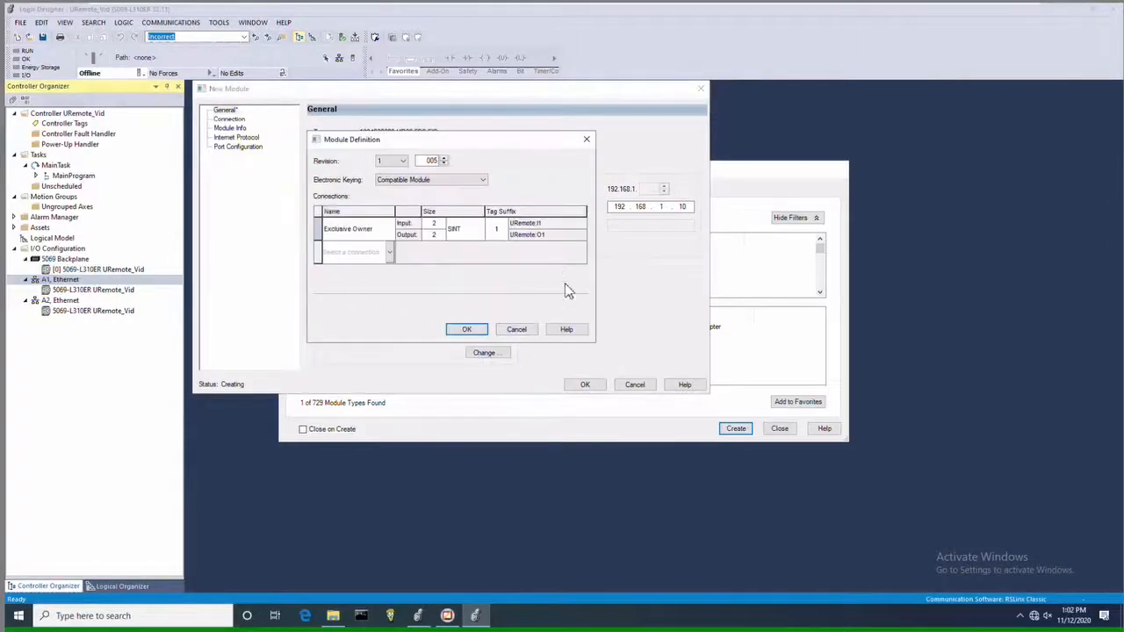
{"action": "mouse_move", "coordinate": [453, 286]}
{"action": "type", "text": "4"}
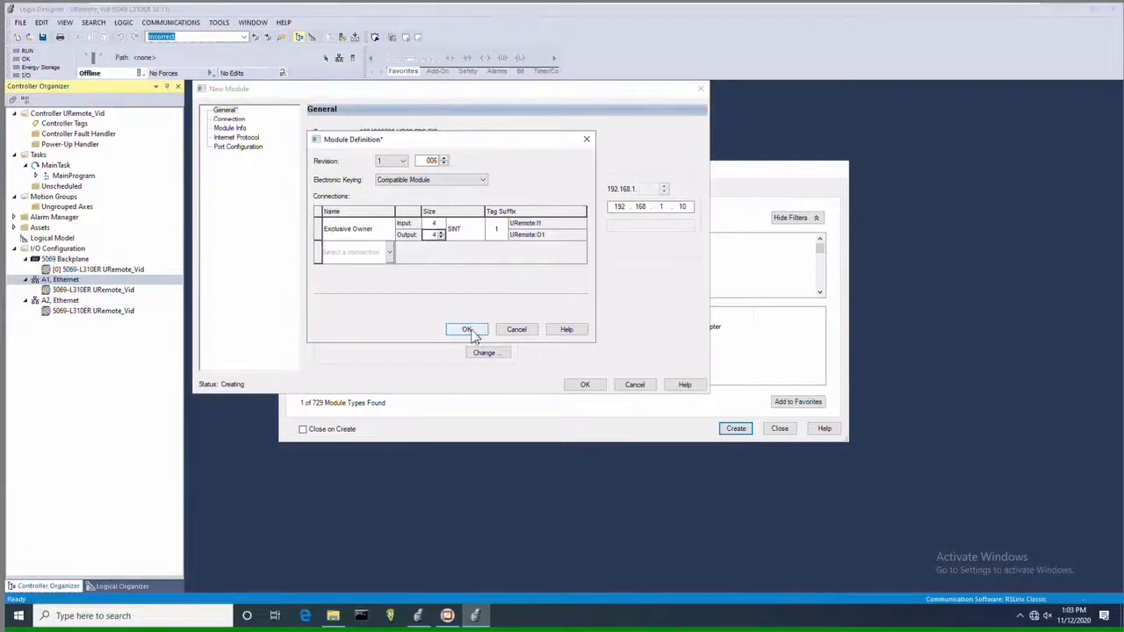
Step: Apply revision 1.006 with 4-byte input/output sizes, create URemote, and close the catalog
{"action": "left_click", "coordinate": [467, 329]}
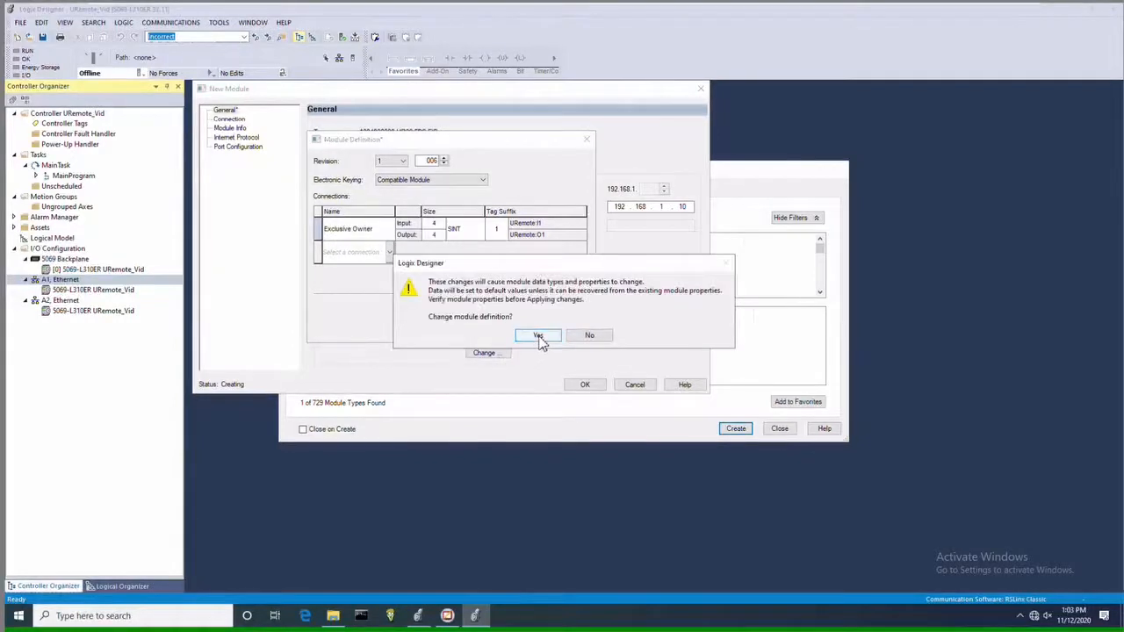
{"action": "left_click", "coordinate": [538, 336]}
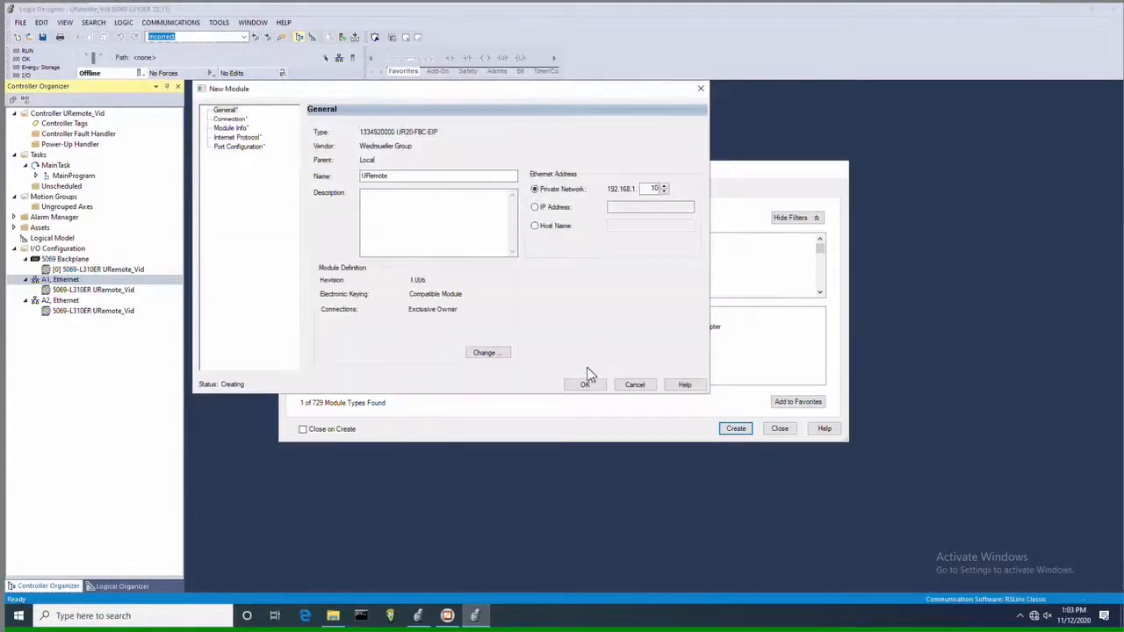
{"action": "left_click", "coordinate": [585, 385]}
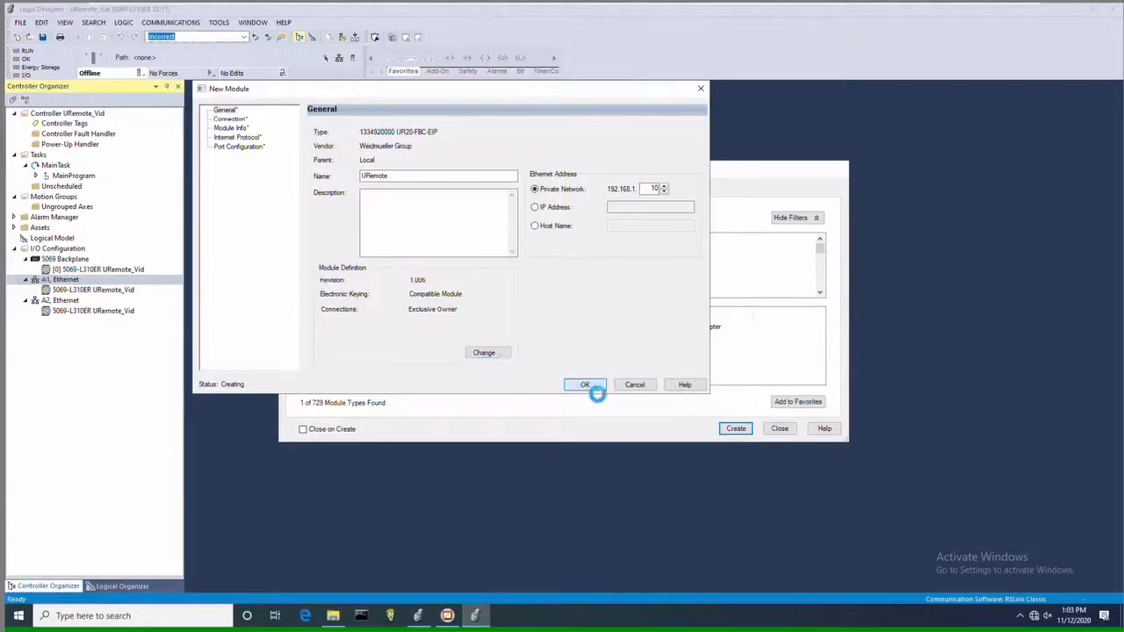
{"action": "left_click", "coordinate": [585, 384]}
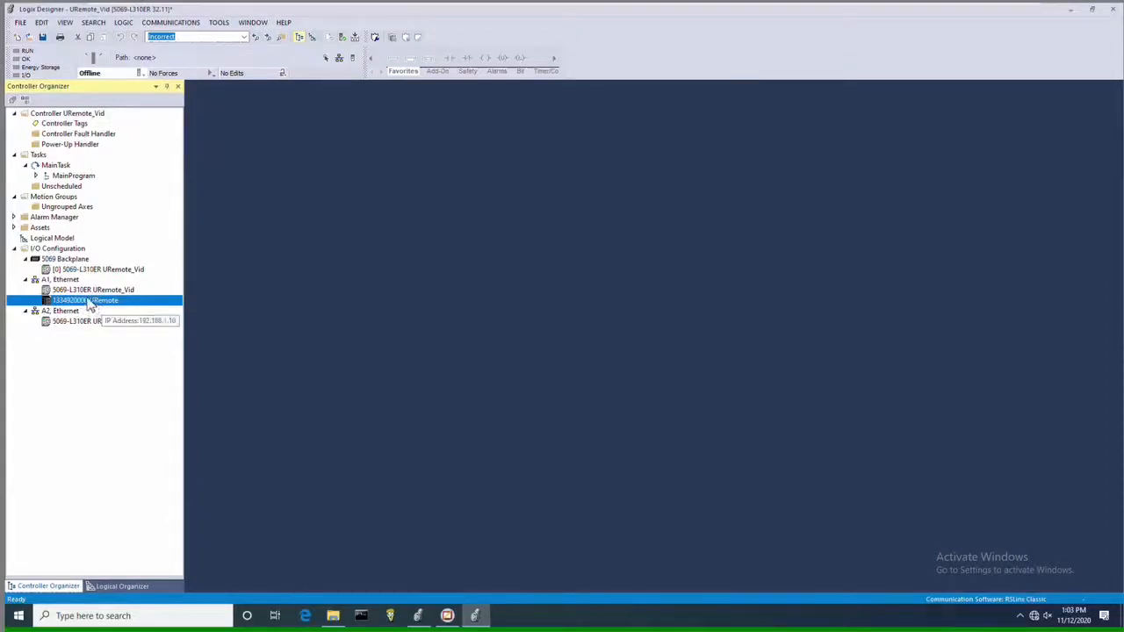
Step: In Controller Tags, expand URemote:I1 and URemote:O1 Data arrays down to Data[2] bits
{"action": "double_click", "coordinate": [65, 123]}
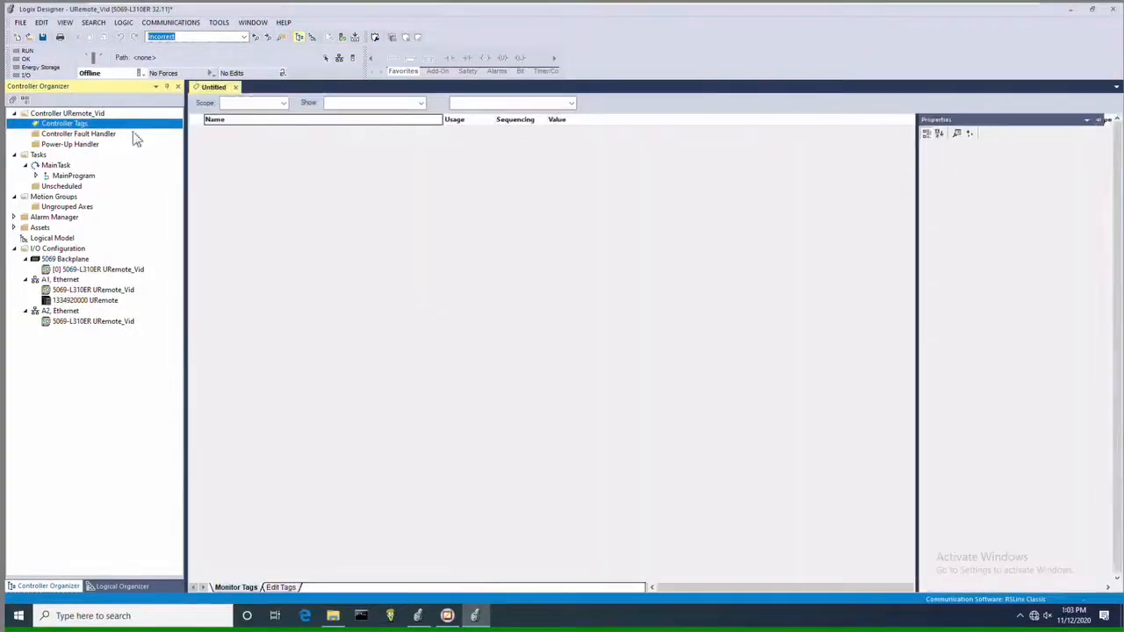
{"action": "double_click", "coordinate": [64, 123]}
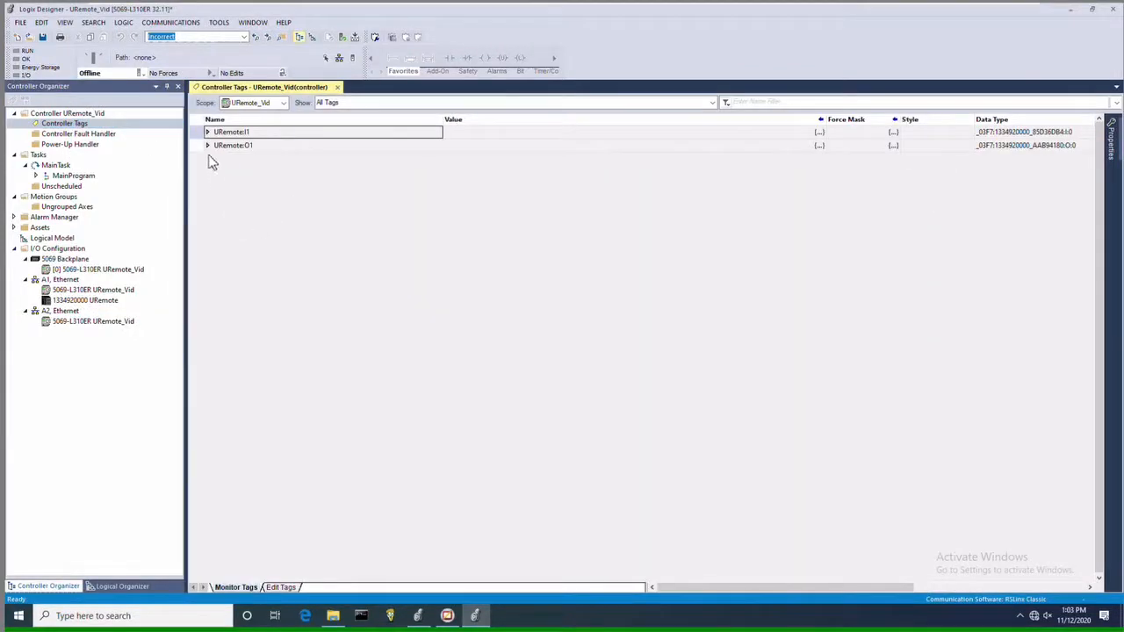
{"action": "left_click", "coordinate": [207, 131]}
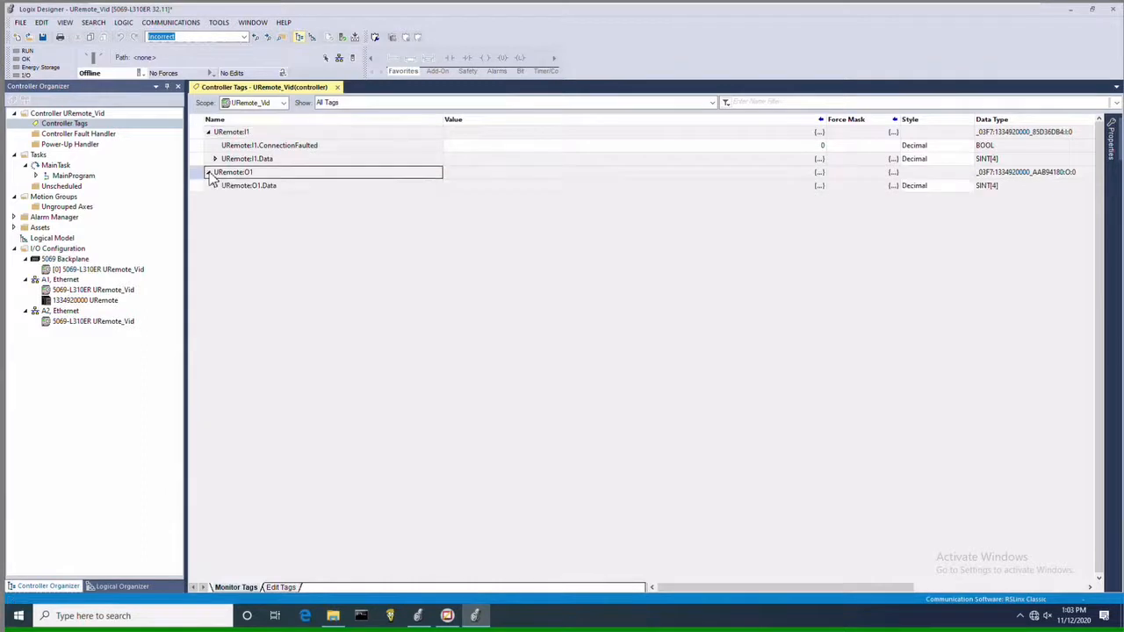
{"action": "left_click", "coordinate": [215, 159]}
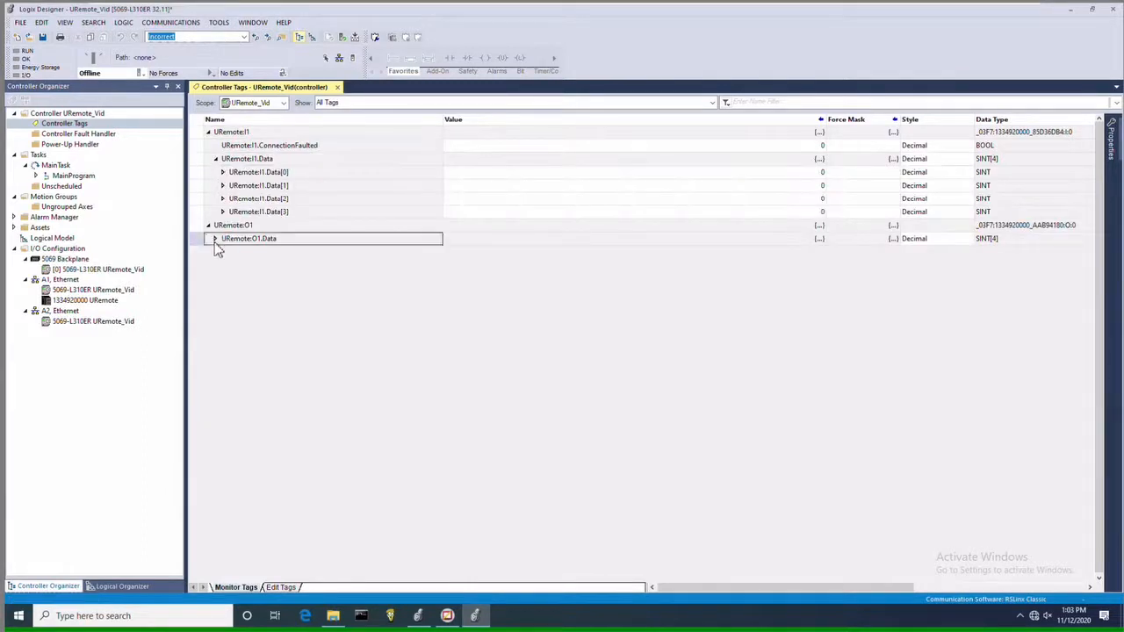
{"action": "left_click", "coordinate": [214, 238]}
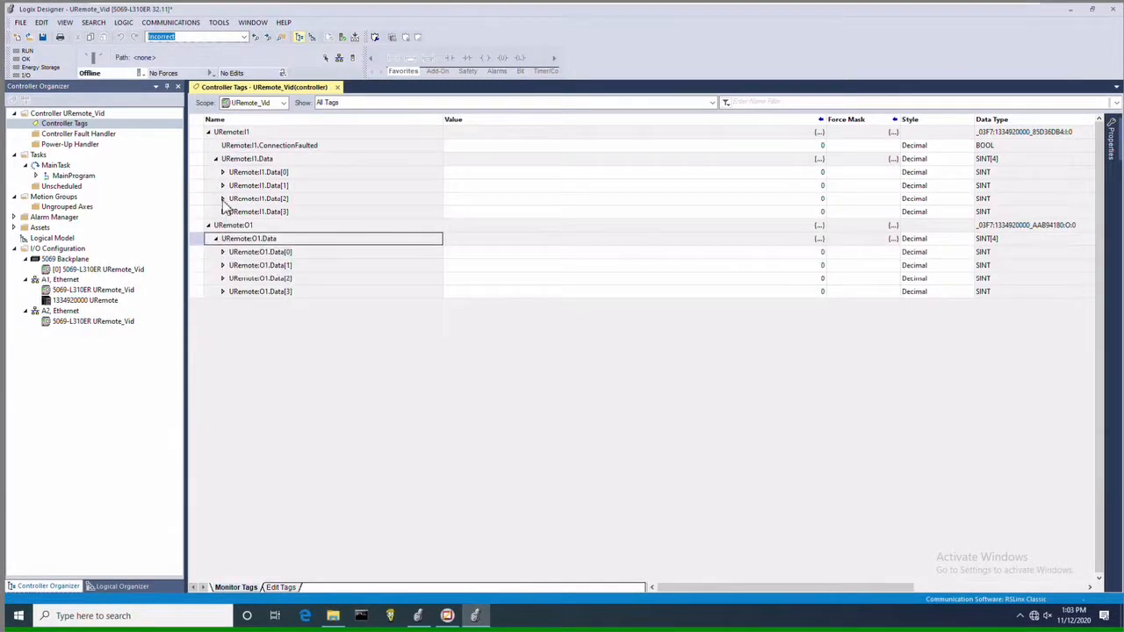
{"action": "left_click", "coordinate": [223, 198]}
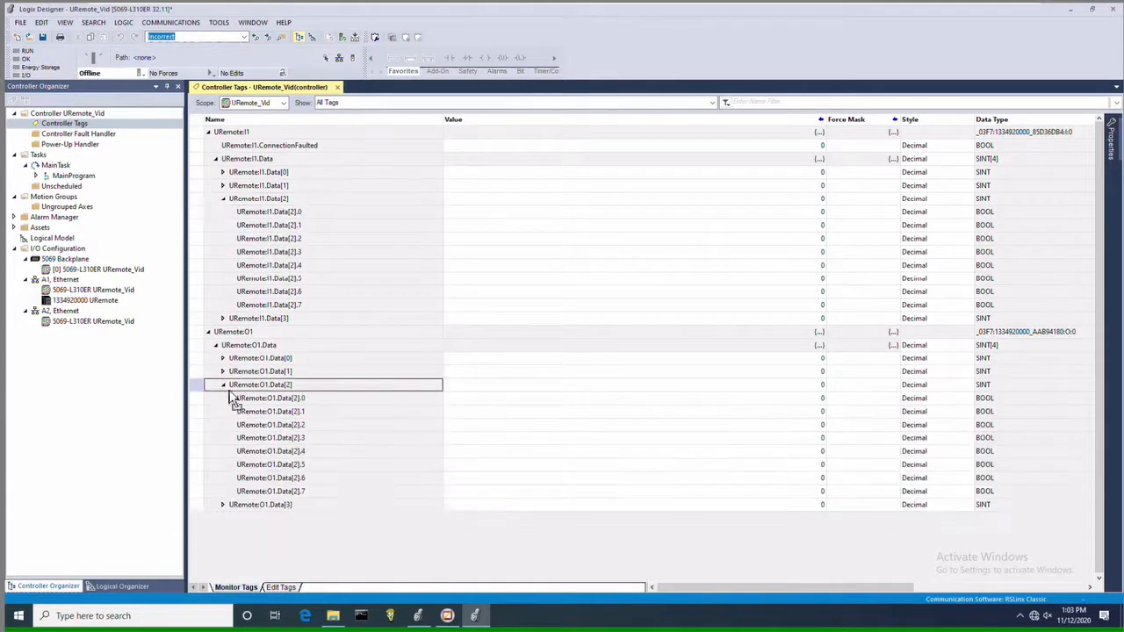
{"action": "mouse_move", "coordinate": [367, 227]}
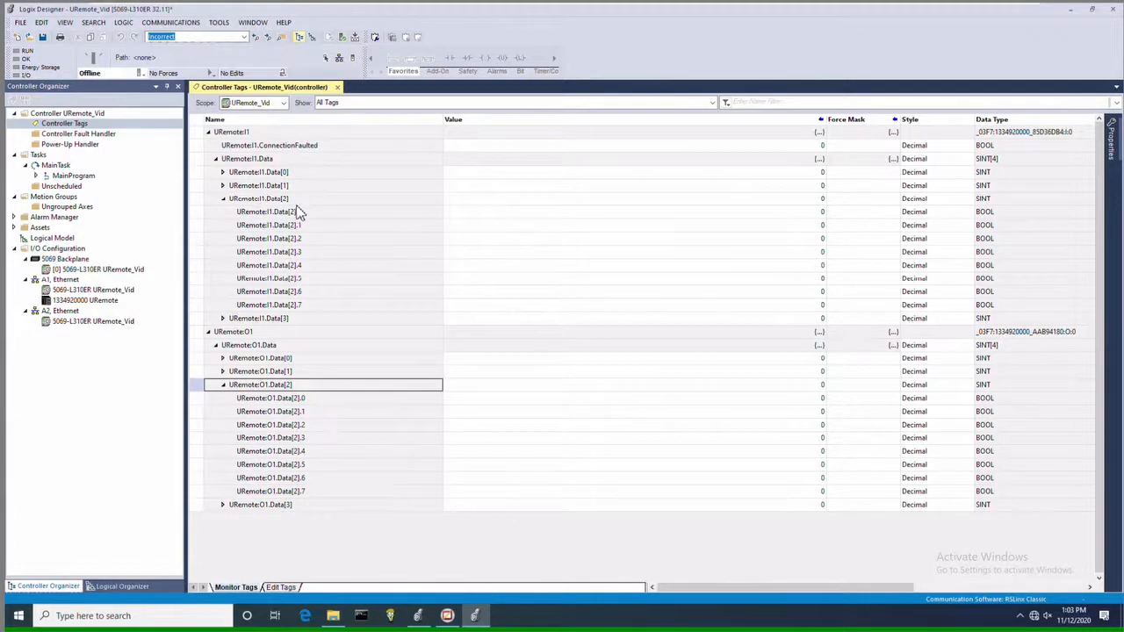
{"action": "mouse_move", "coordinate": [301, 218]}
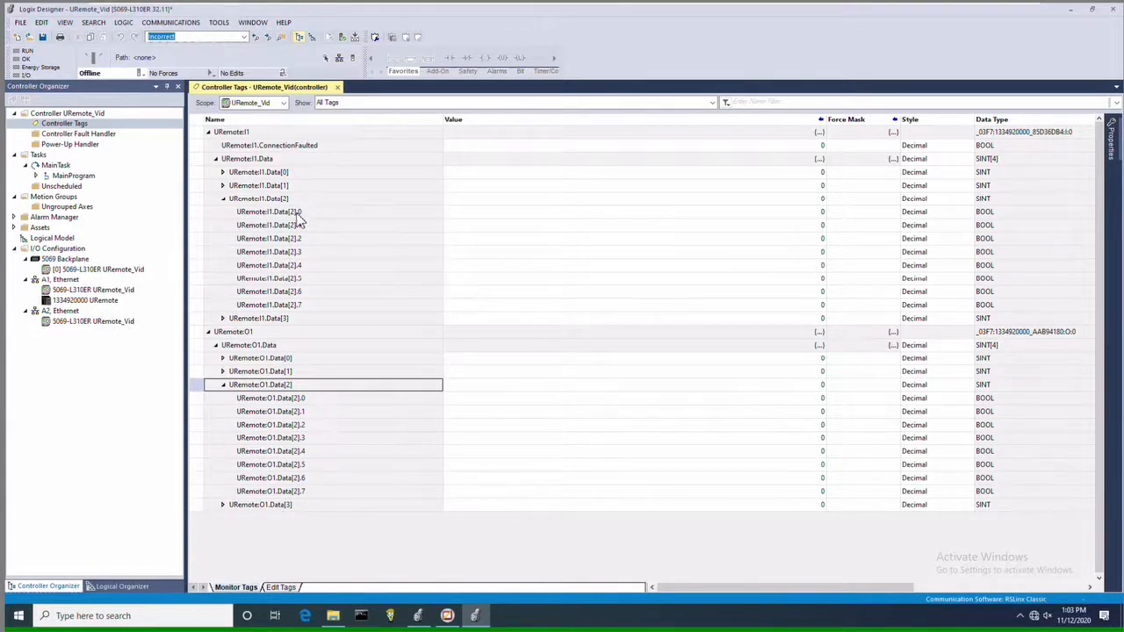
{"action": "mouse_move", "coordinate": [322, 222]}
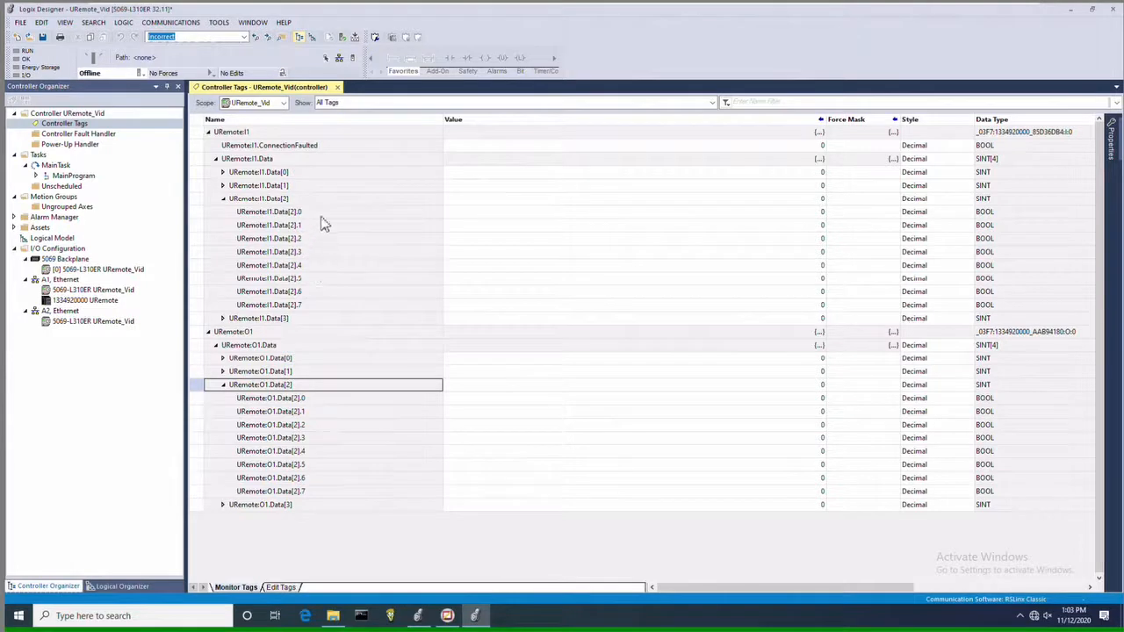
{"action": "mouse_move", "coordinate": [327, 221]}
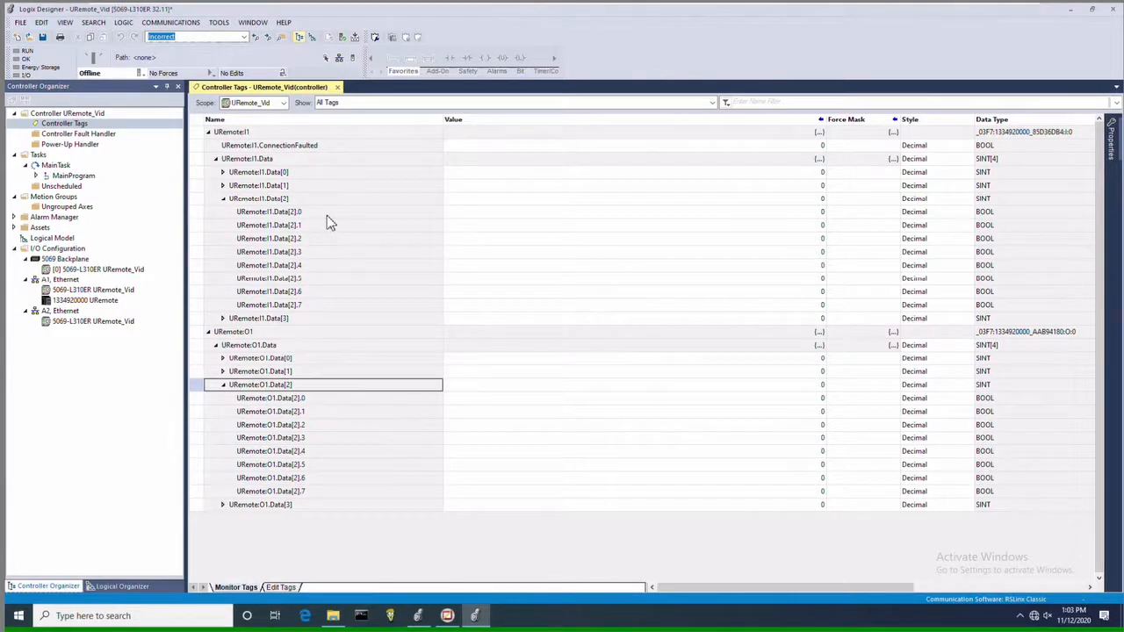
{"action": "mouse_move", "coordinate": [319, 301]}
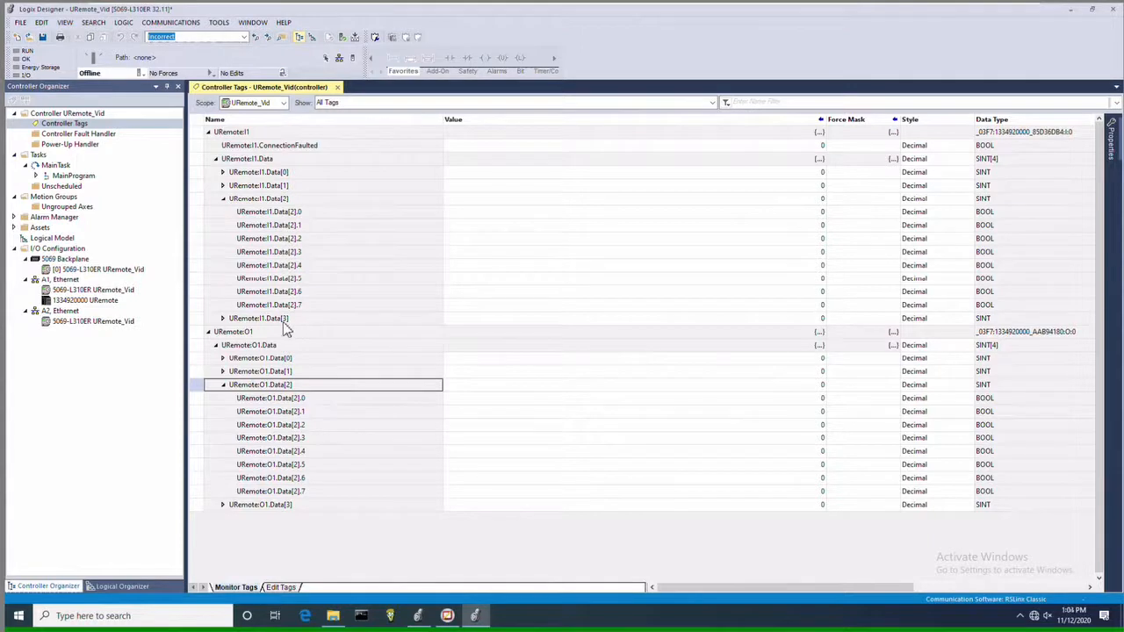
{"action": "mouse_move", "coordinate": [290, 360]}
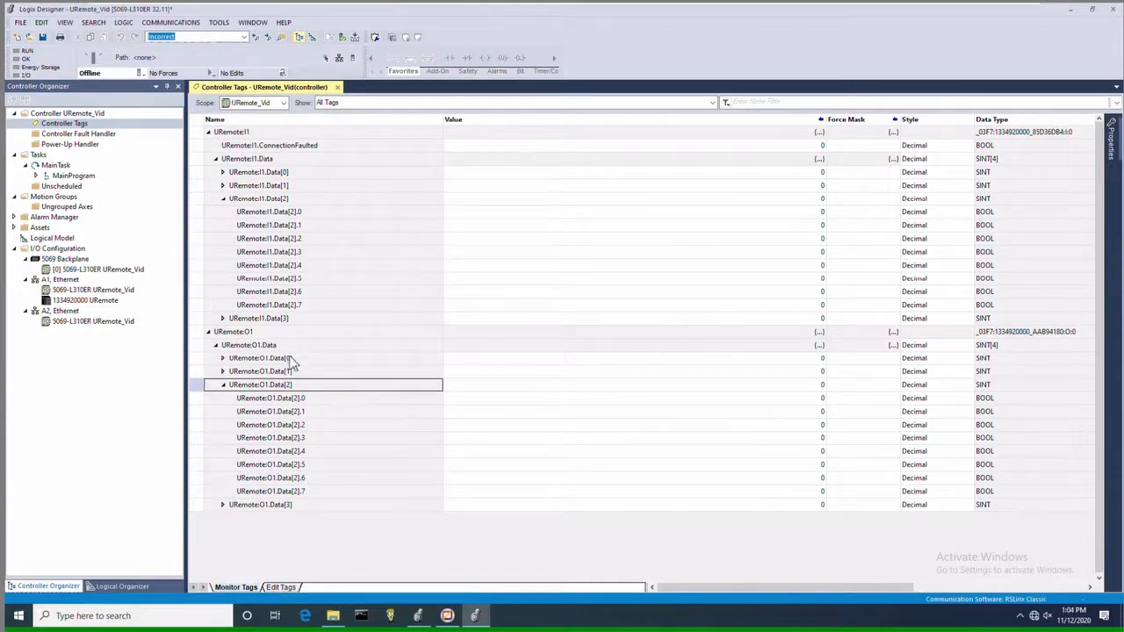